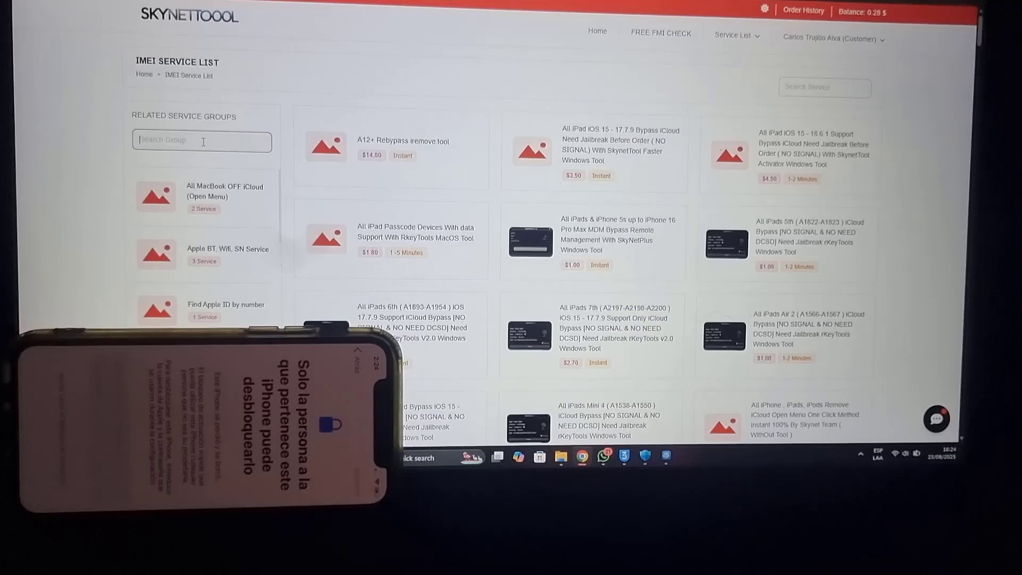
- Search groups for 'min' and select the Mina Bypass A12+ MacOS Tool group
type("min")
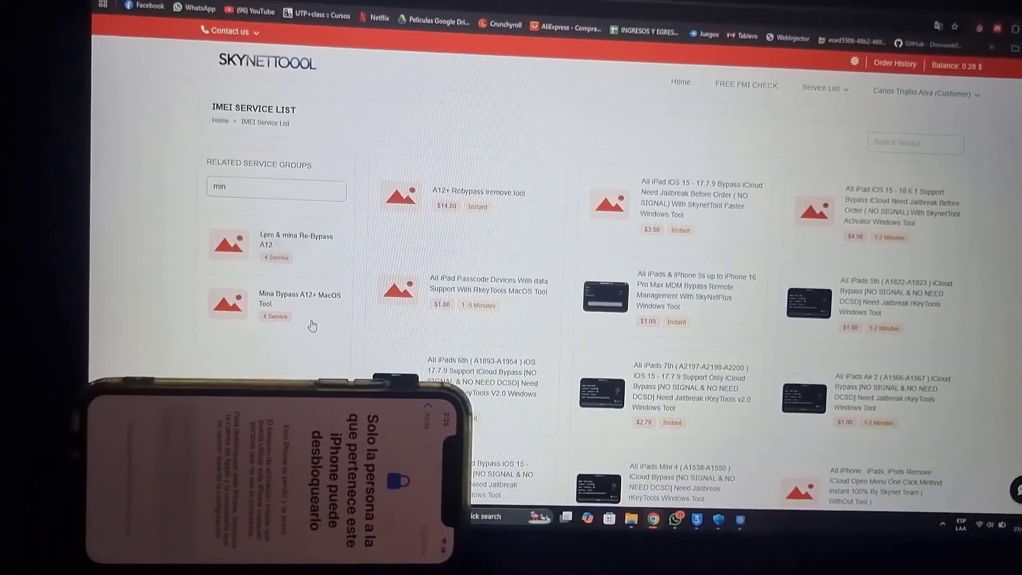
left_click(300, 299)
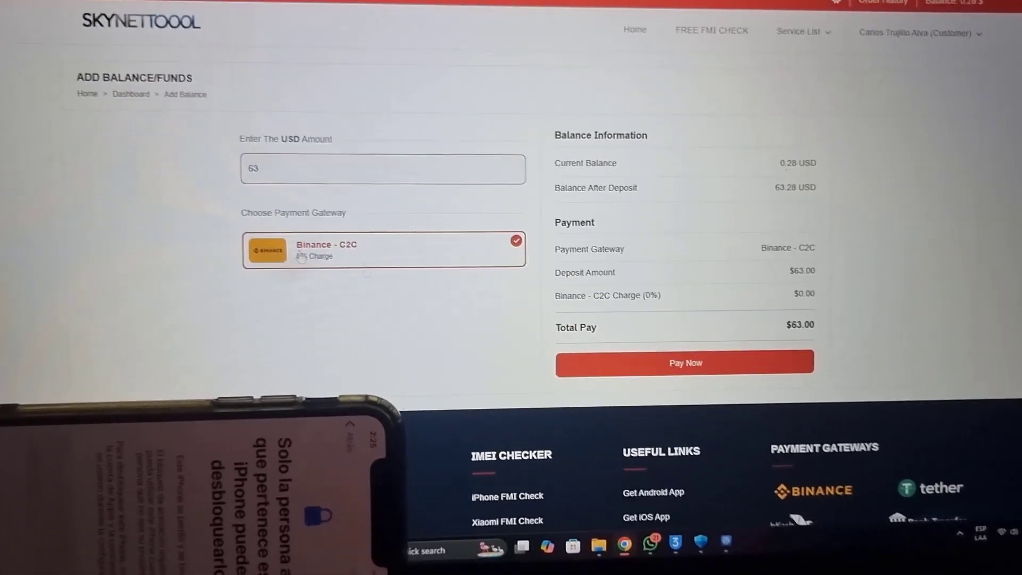
- Pay the 63 USD Binance C2C top-up to show the QR payment page
left_click(685, 363)
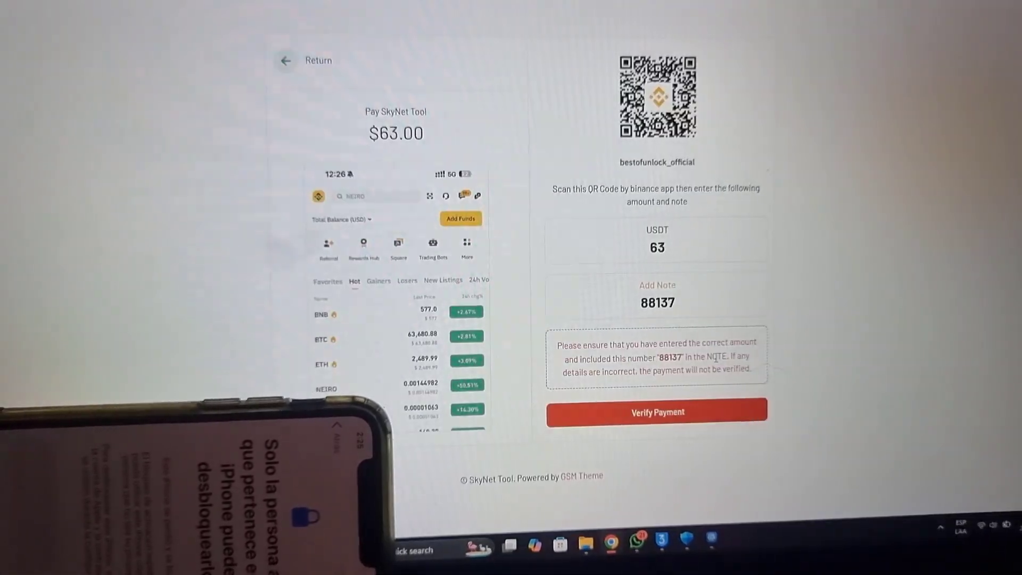